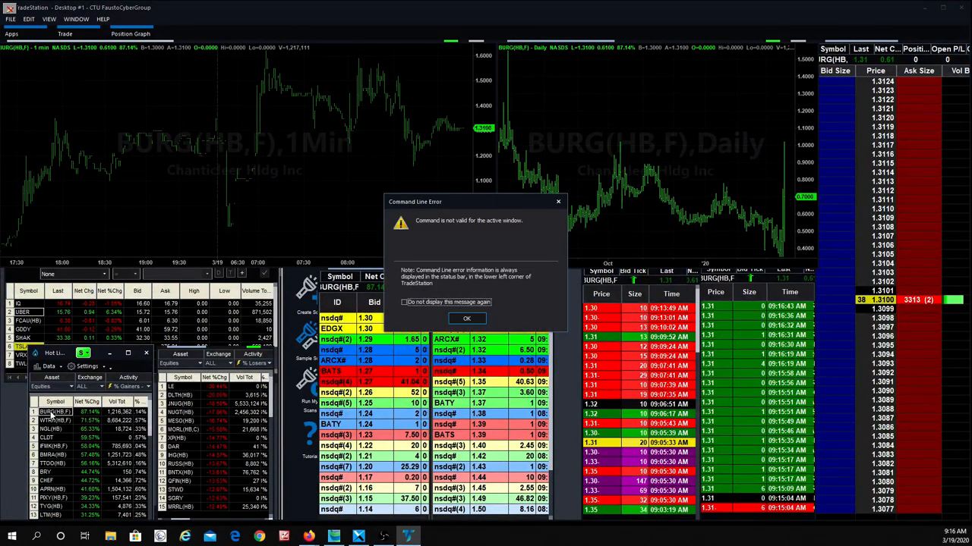
Dismiss the Command Line Error dialog about the invalid command with OK
{"action": "left_click", "coordinate": [466, 319]}
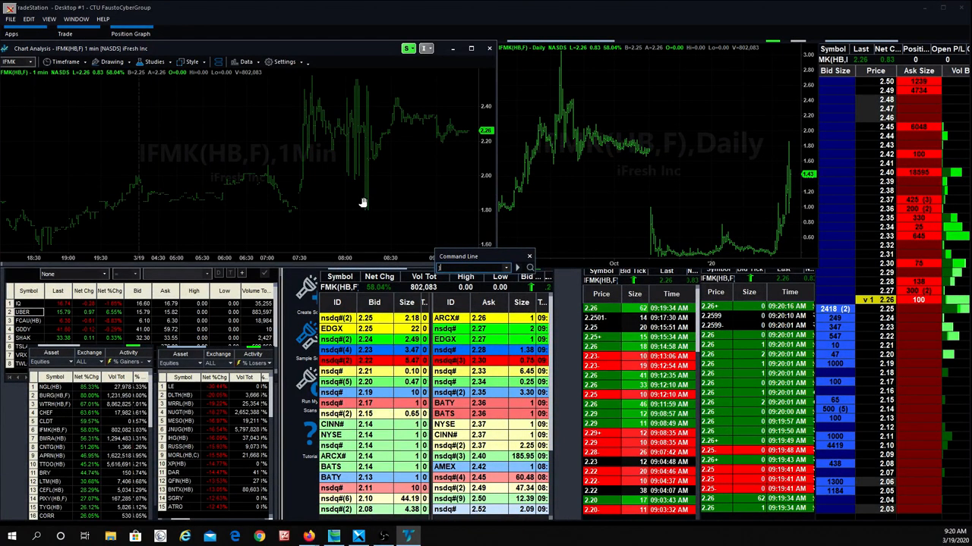
{"action": "left_click", "coordinate": [30, 346]}
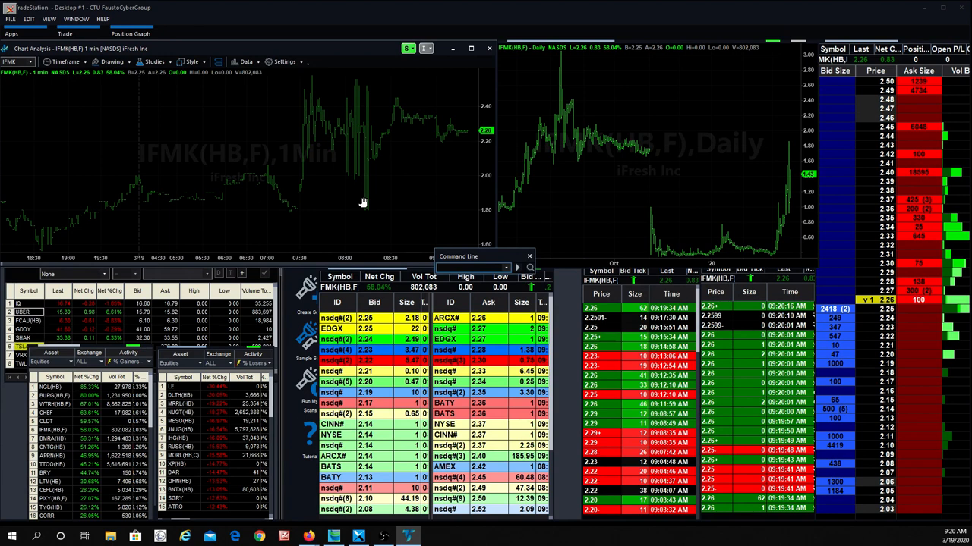